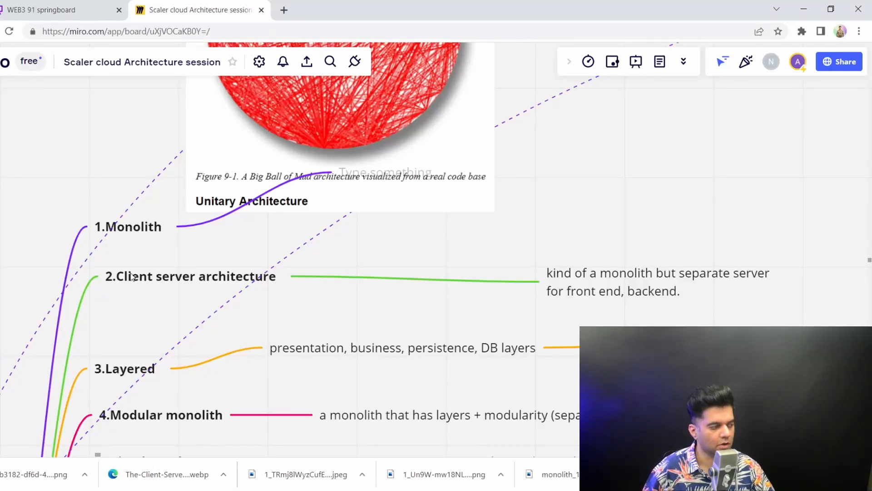
mouse_move(164, 292)
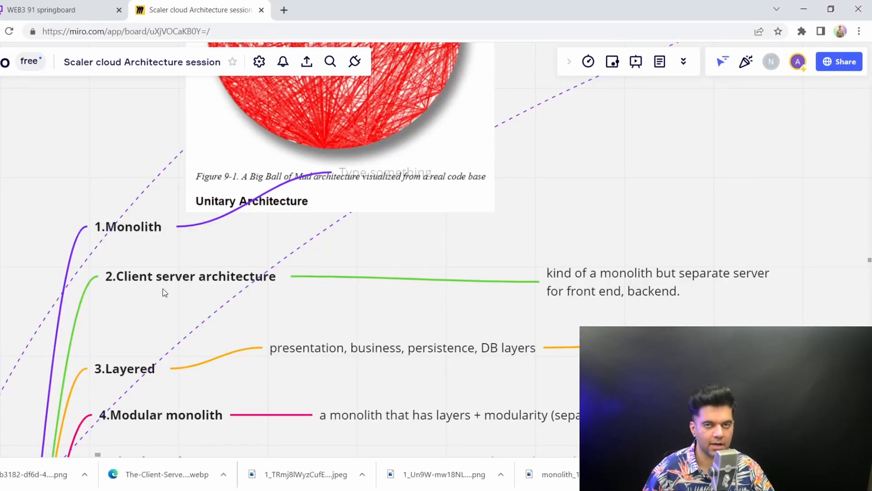
Step: Select and deselect mind-map topics, then scroll the board to the three-tier architecture image and zoom out
left_click(128, 226)
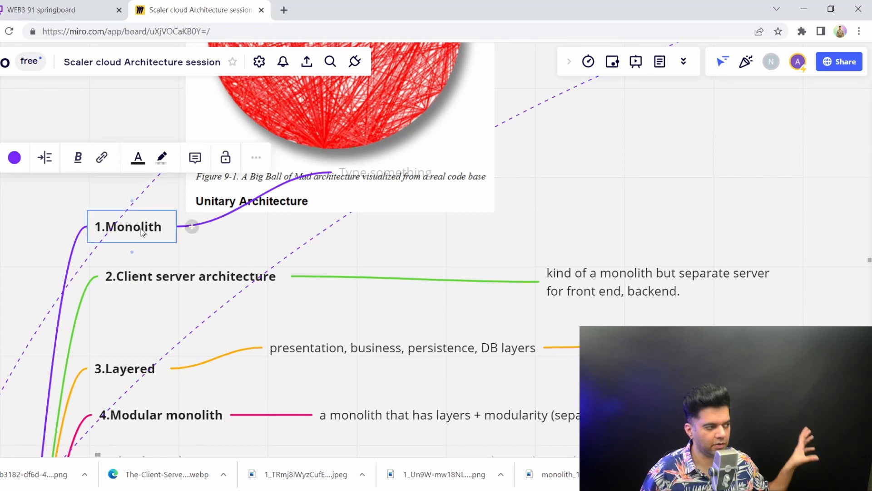
left_click(142, 306)
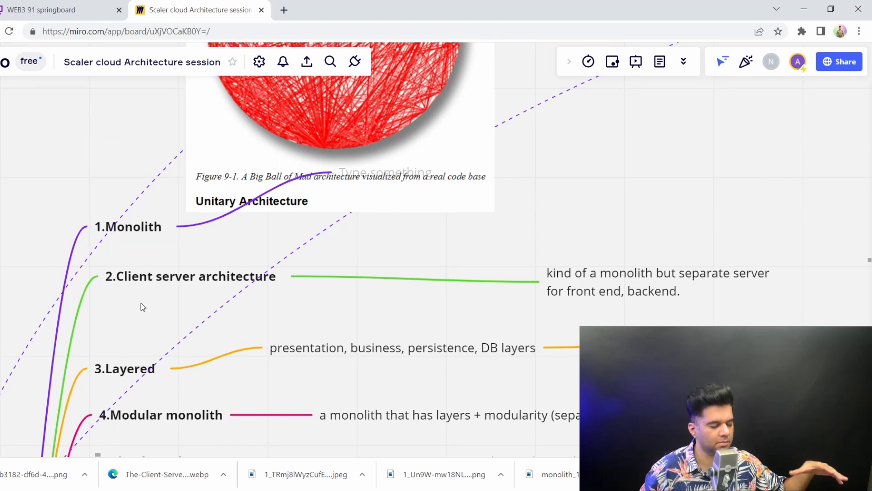
left_click(125, 368)
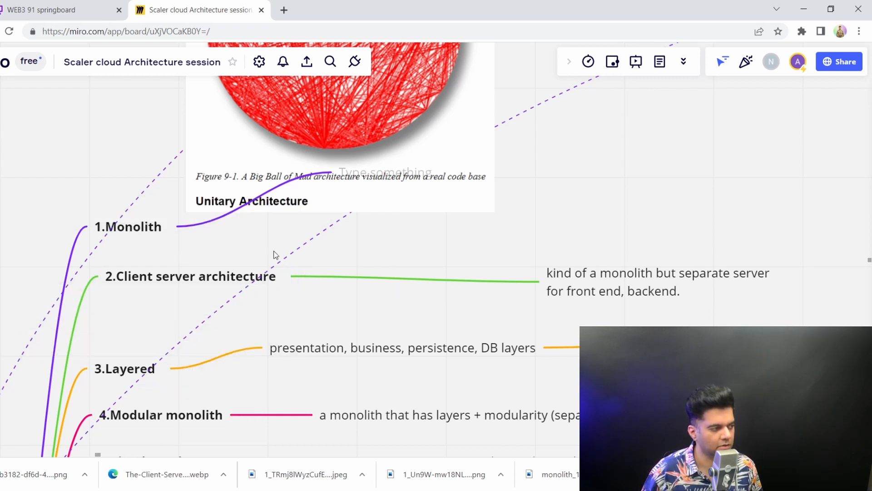
left_click(190, 276)
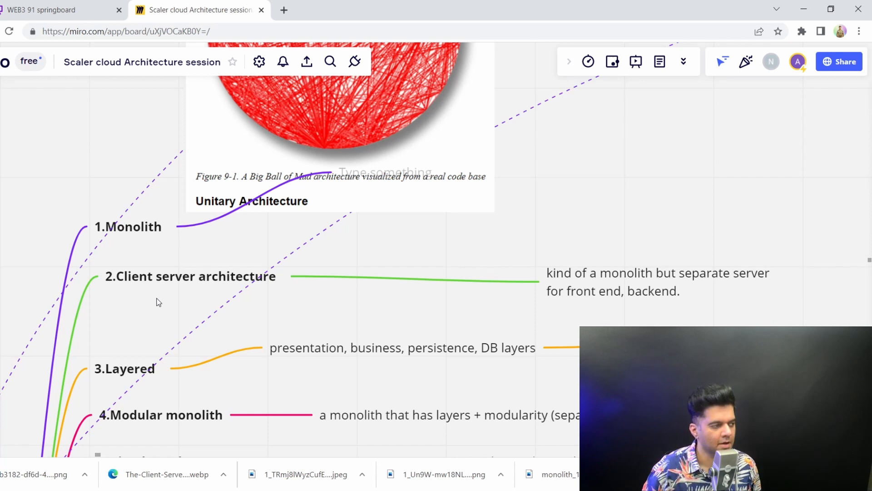
mouse_move(179, 323)
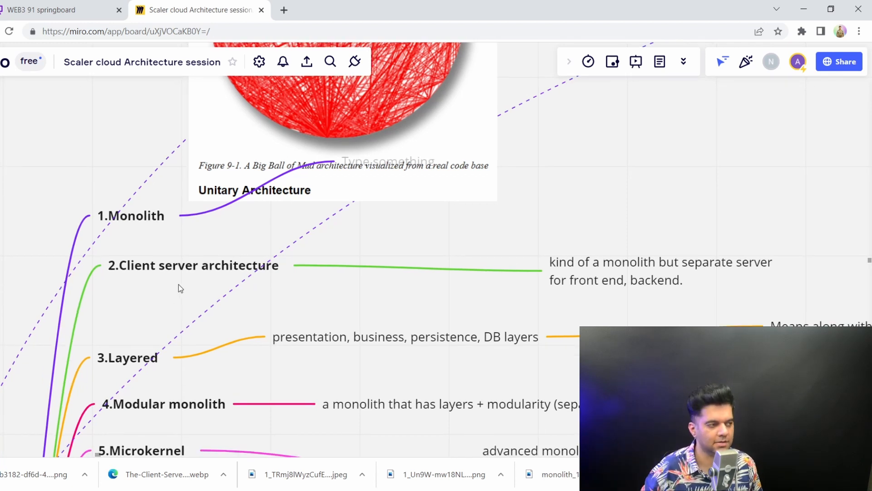
scroll("down", 3)
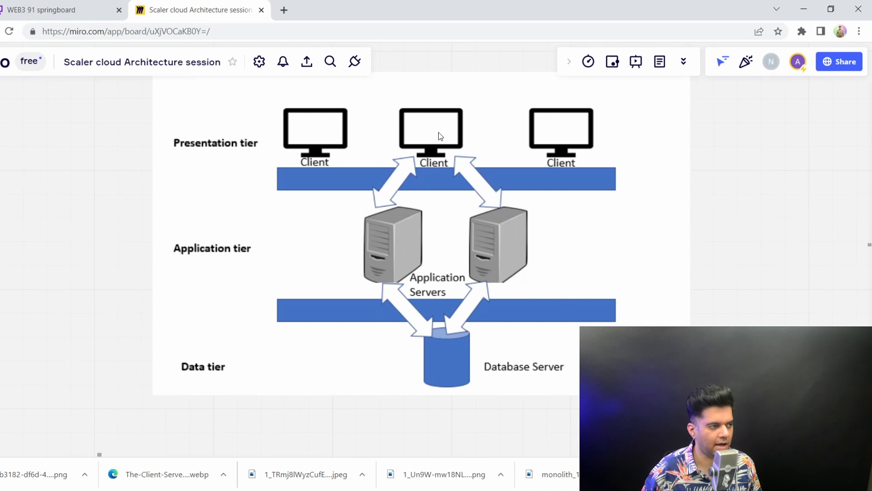
mouse_move(465, 233)
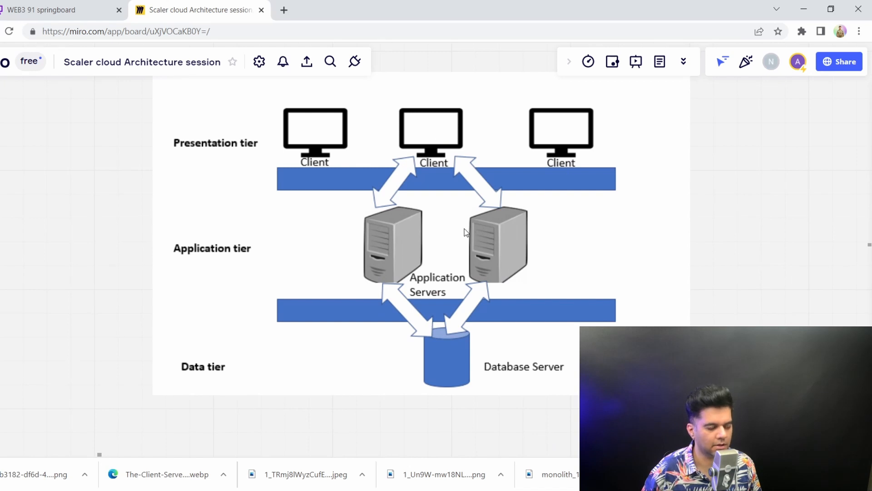
mouse_move(465, 249)
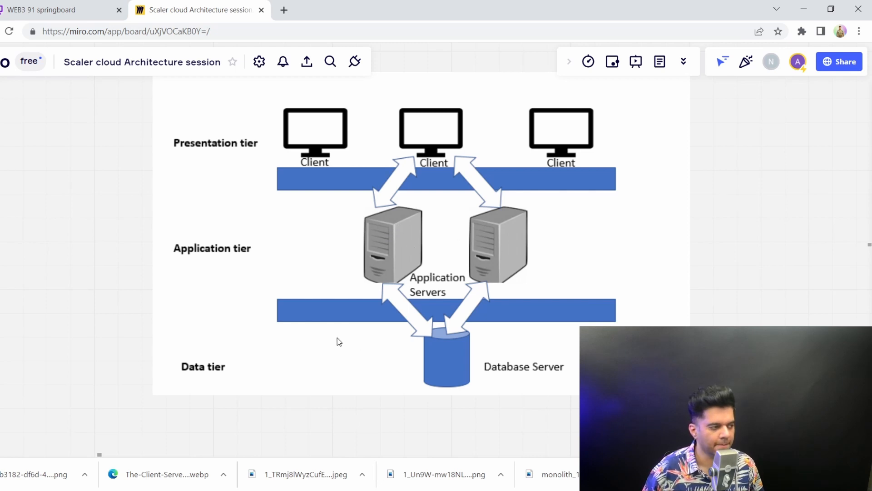
mouse_move(227, 377)
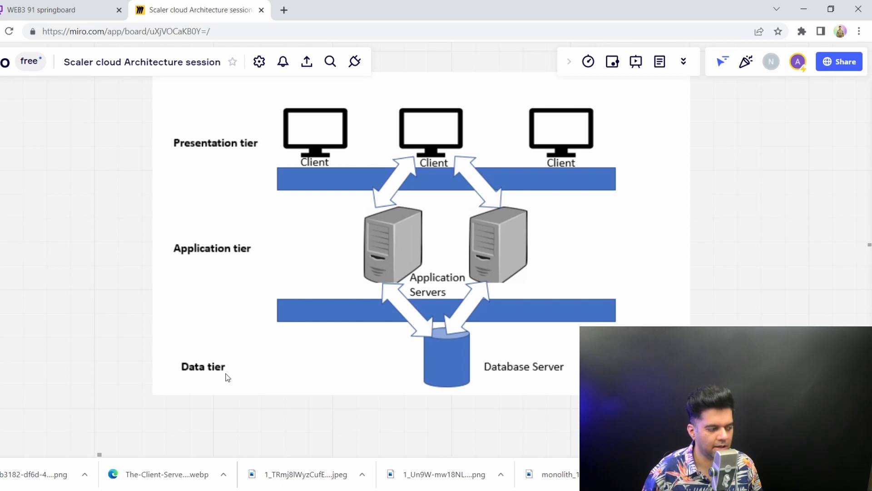
mouse_move(499, 367)
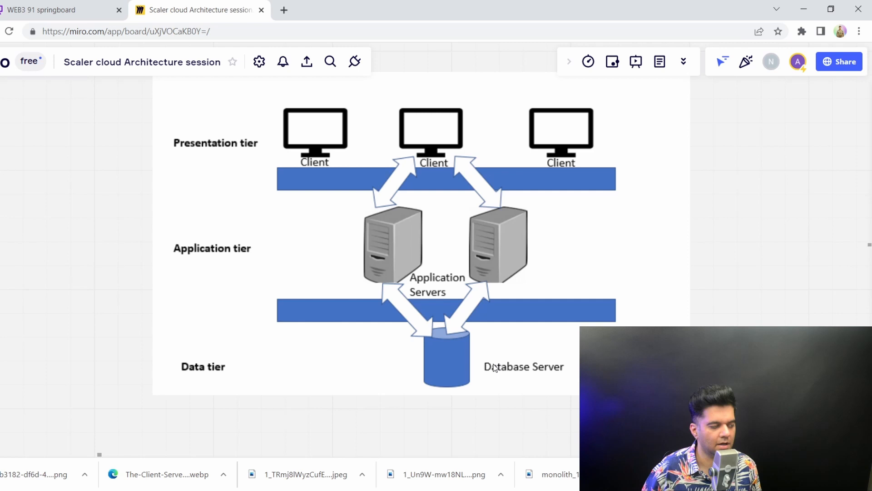
mouse_move(636, 316)
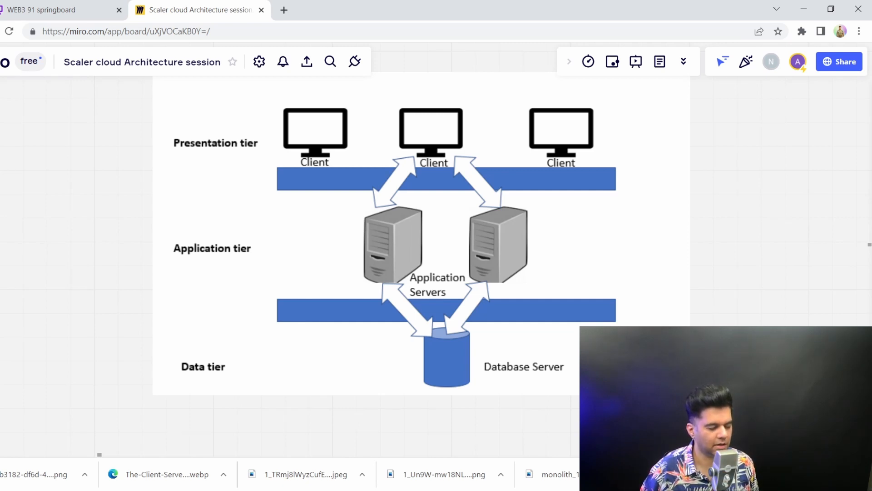
scroll("down", 3)
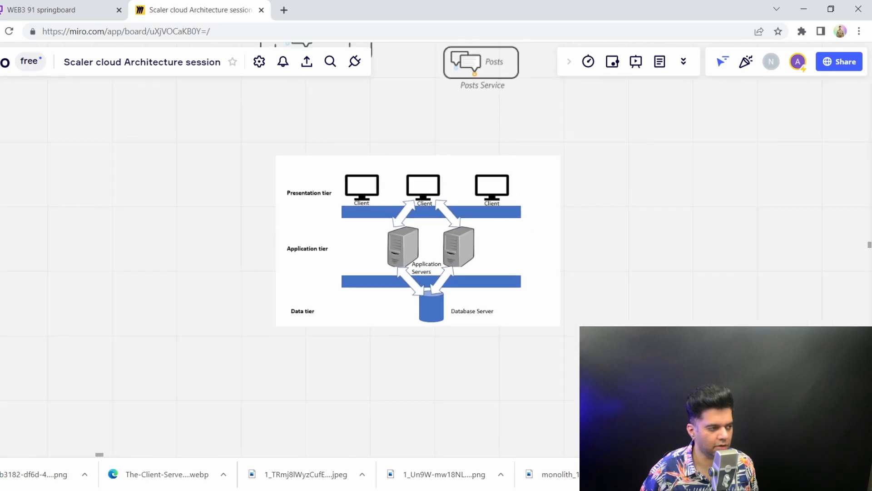